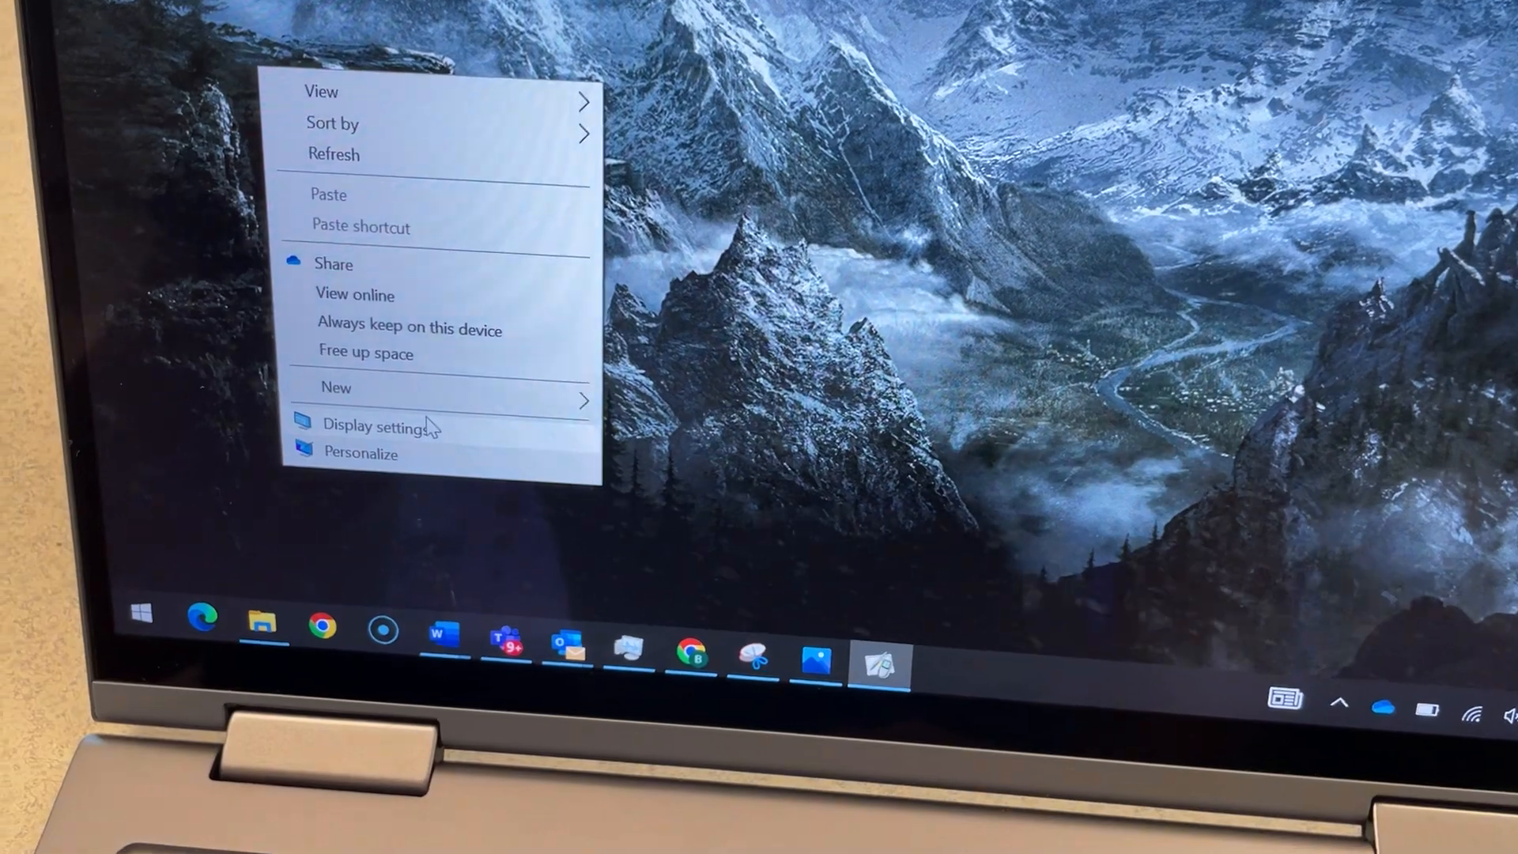
- Open Display settings from the desktop and select display 2 for adjustment
left_click(374, 427)
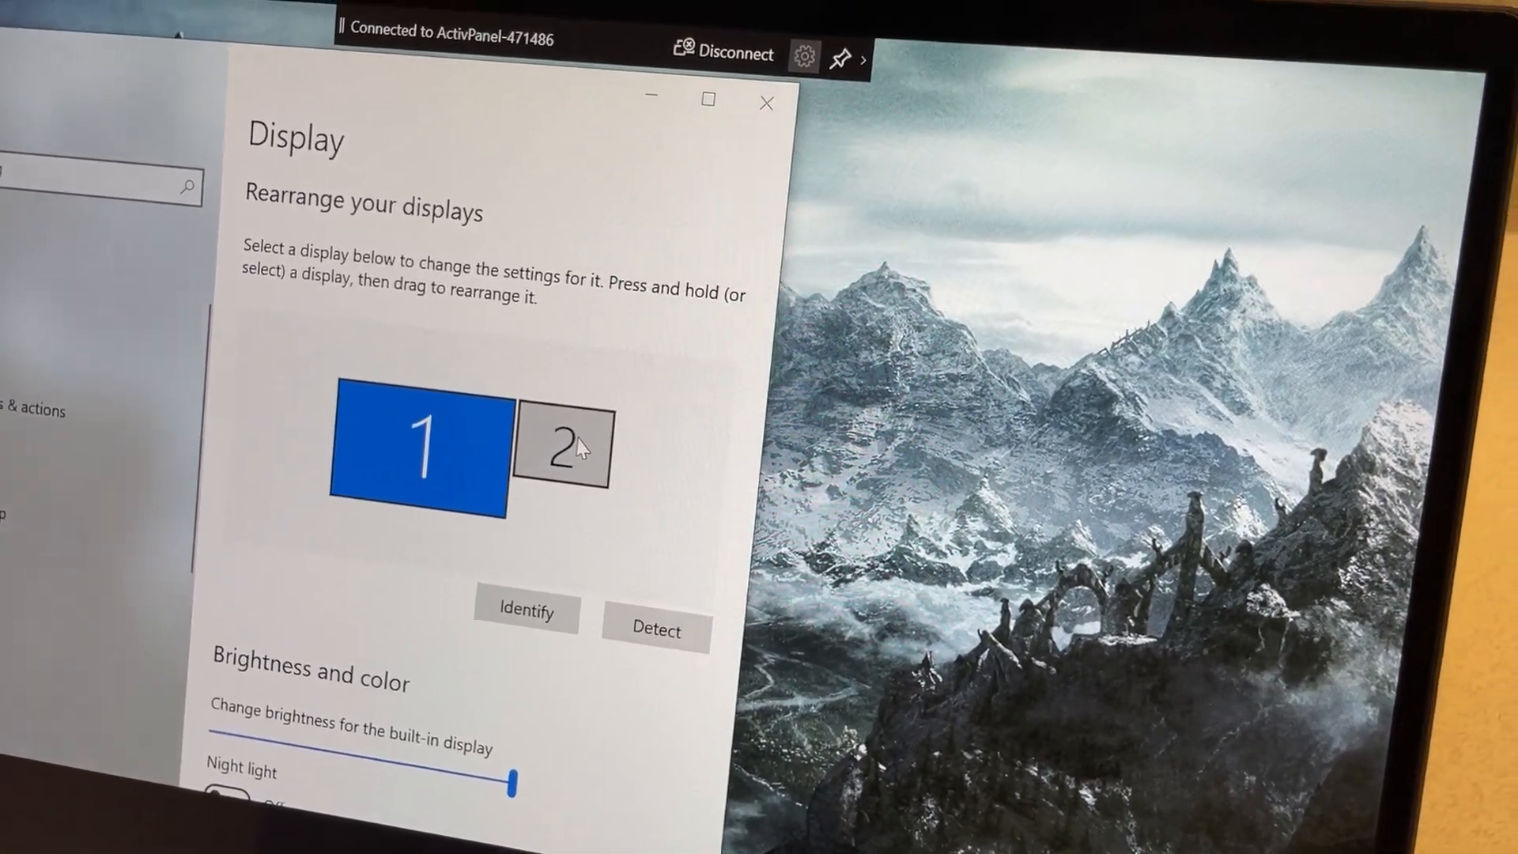
left_click(571, 455)
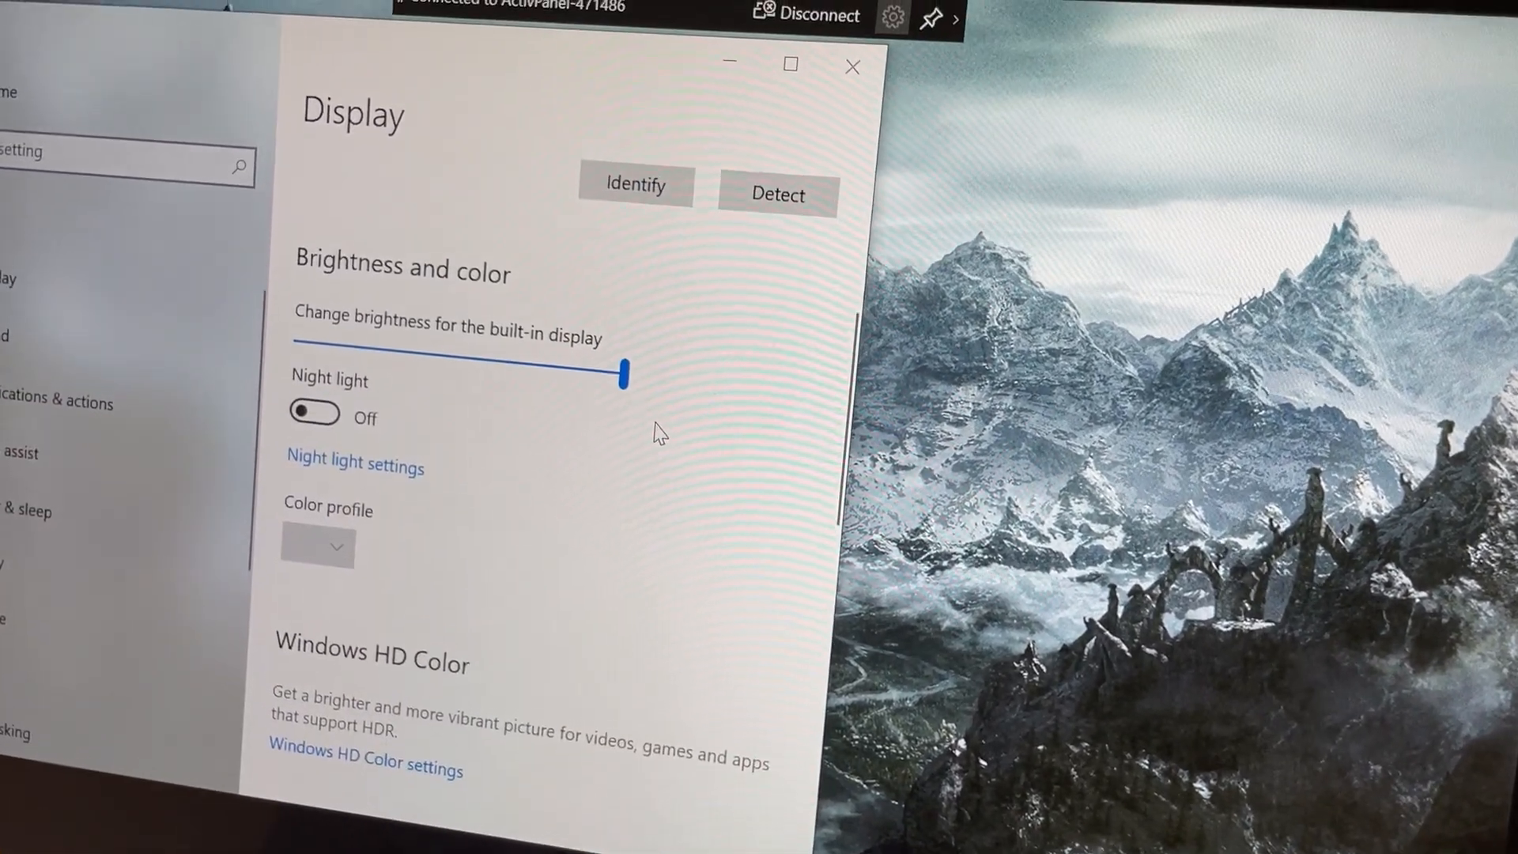
- Change display 2's resolution to 1920 × 1080 under Scale and layout
scroll("down", 3)
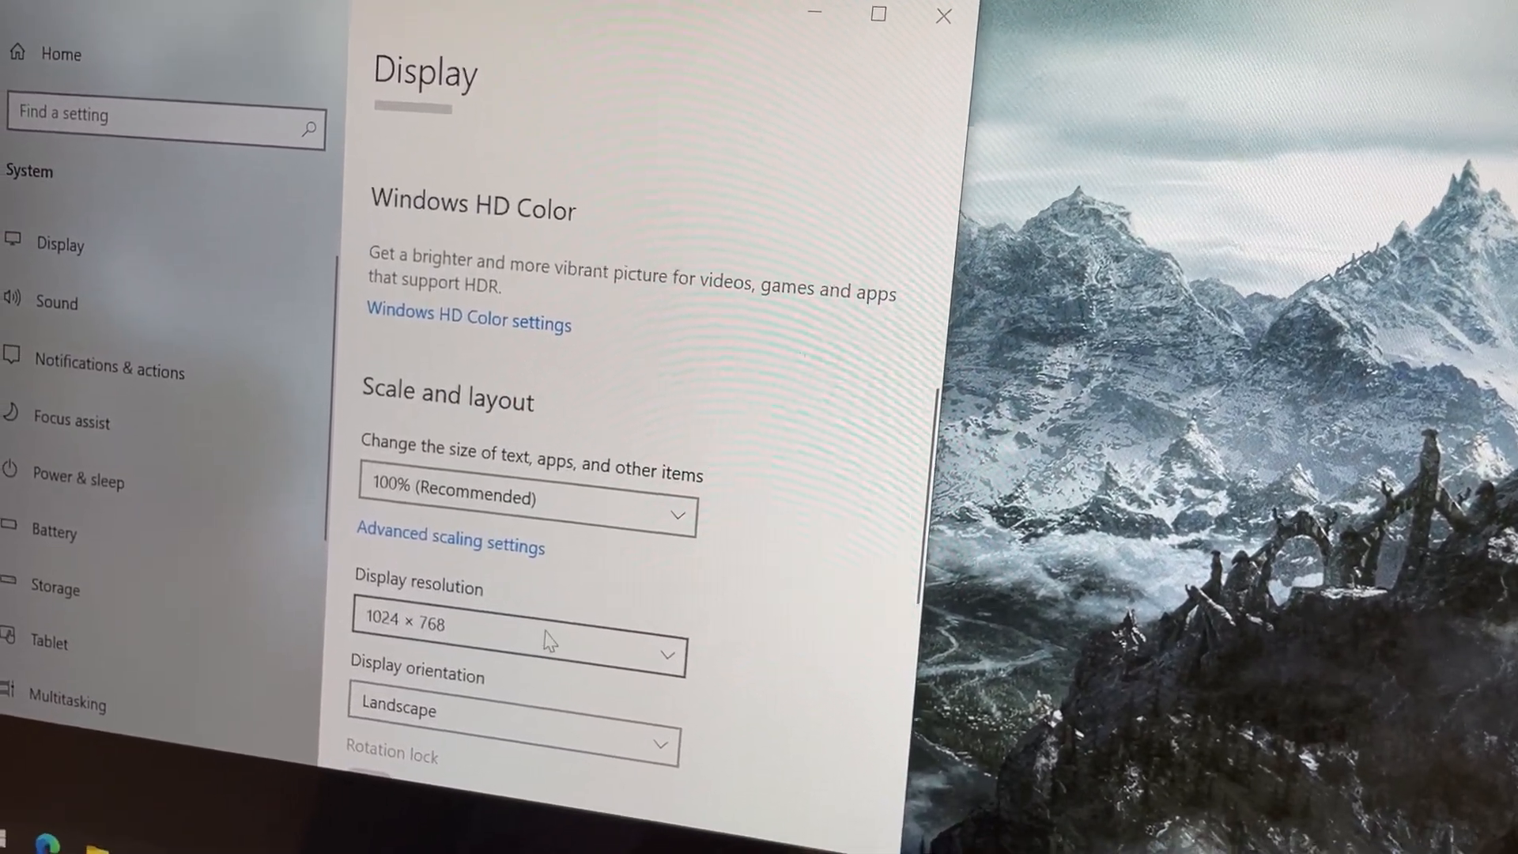
left_click(517, 625)
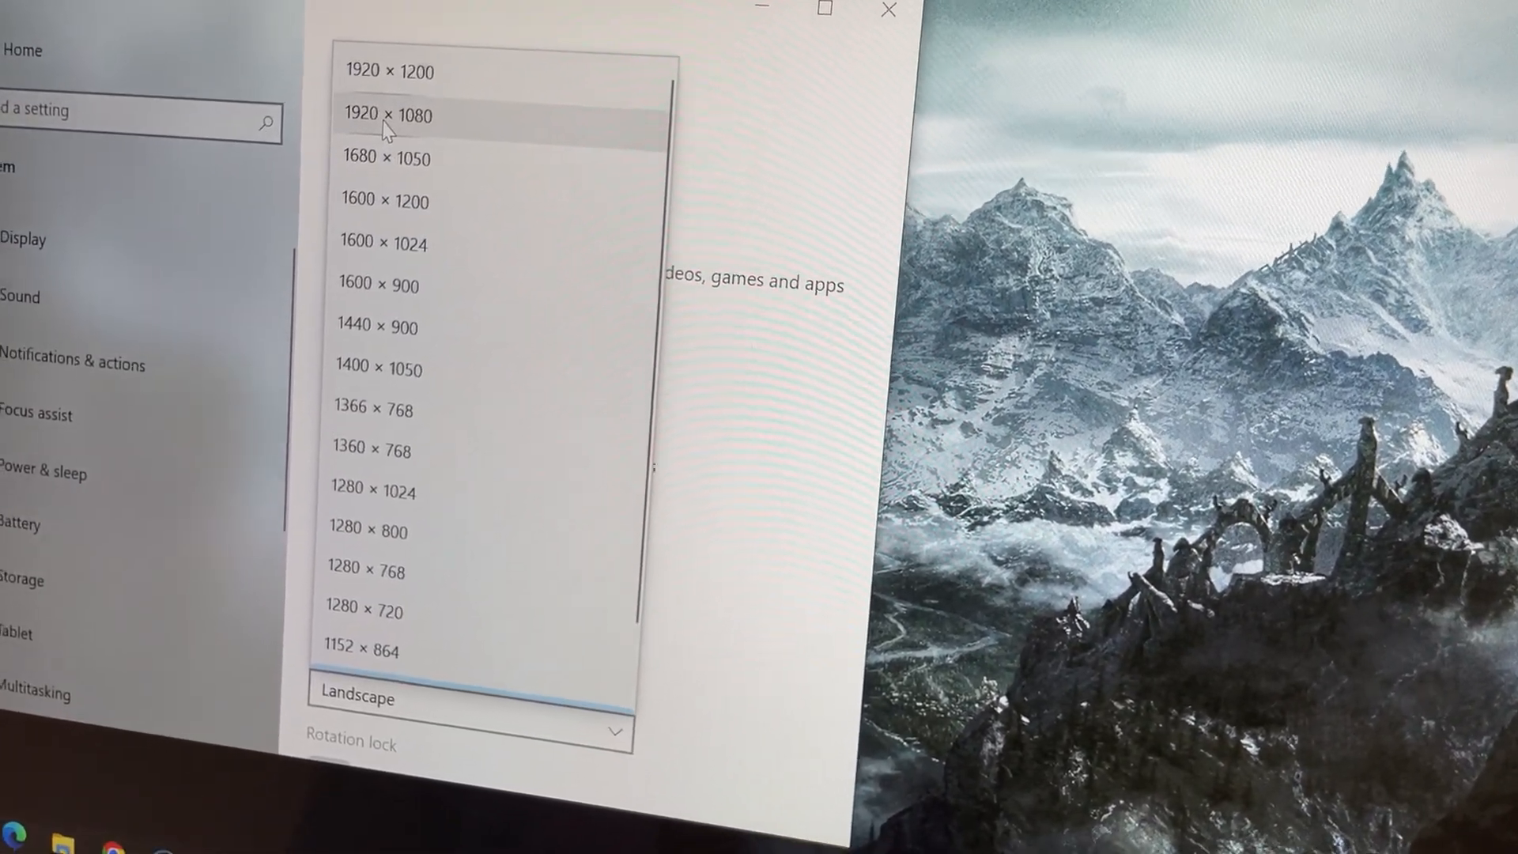
left_click(388, 116)
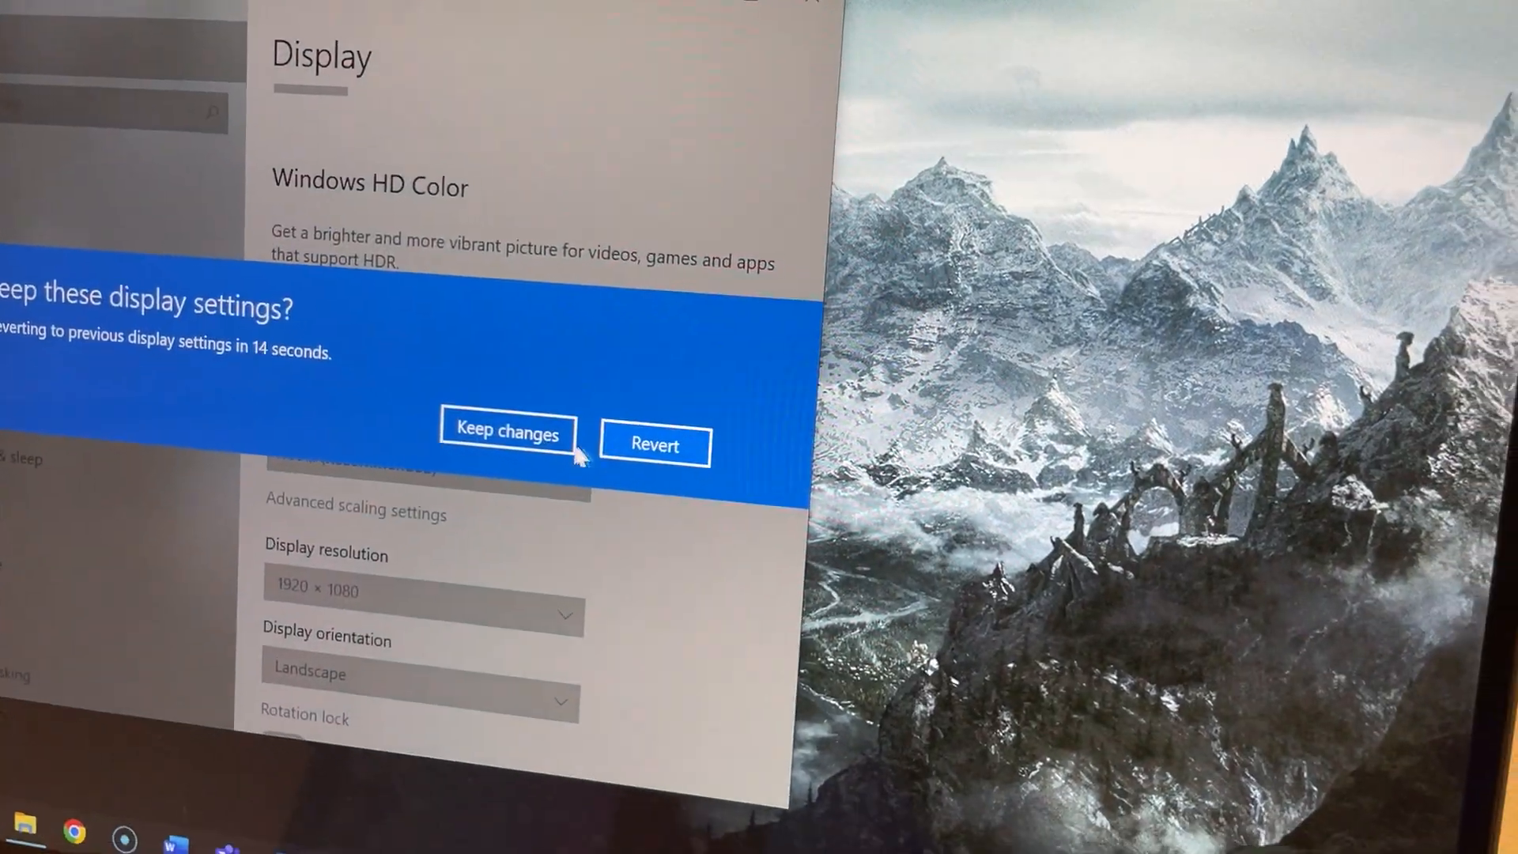